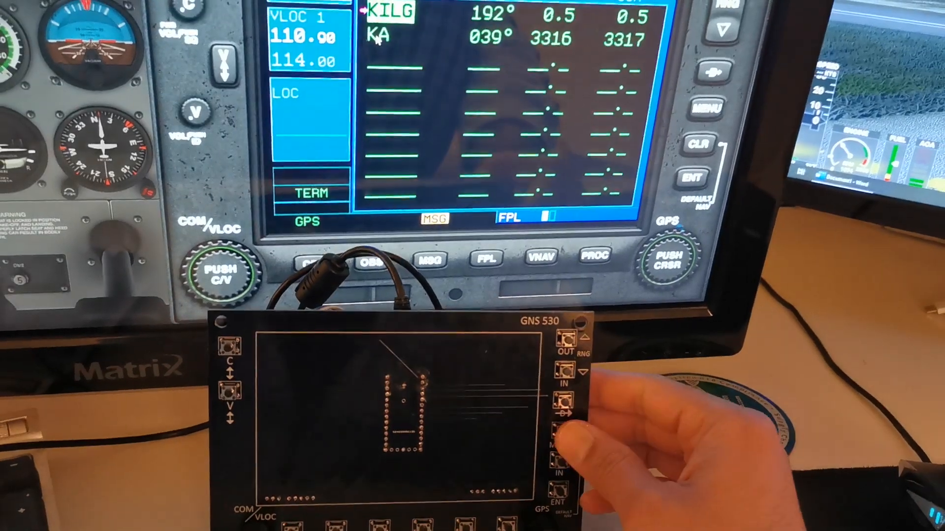
# Bring up the GPS message page with the MSG button.
pyautogui.click(710, 111)
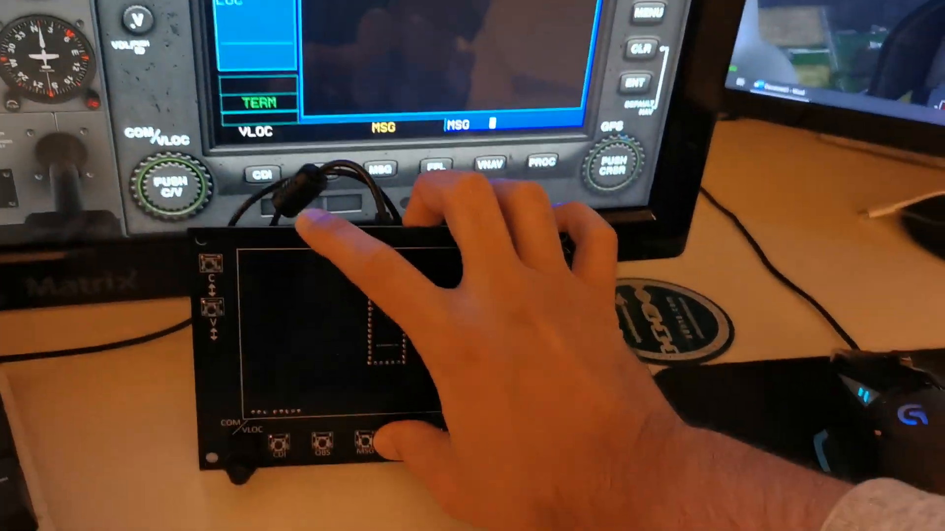
# Select the RNV01 GPS approach with vectors transition from the procedures list, ready to load.
pyautogui.click(432, 166)
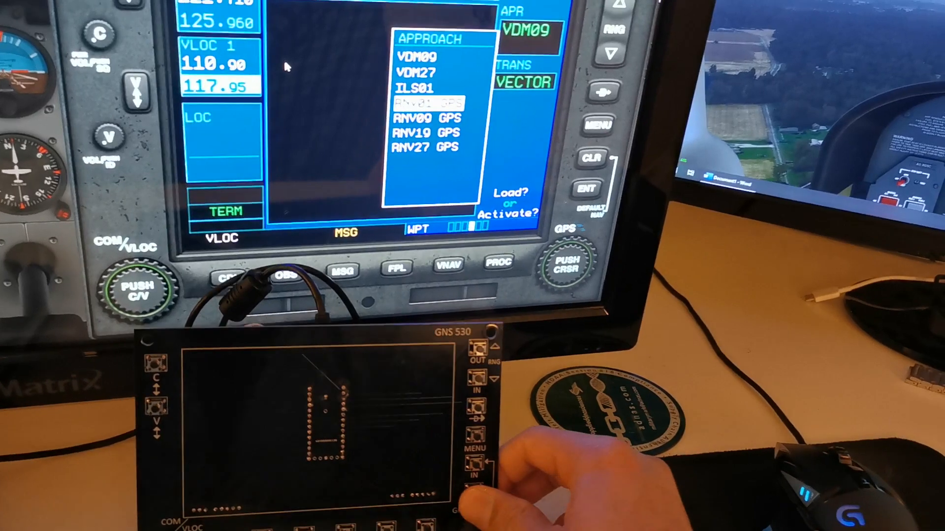
pyautogui.click(428, 102)
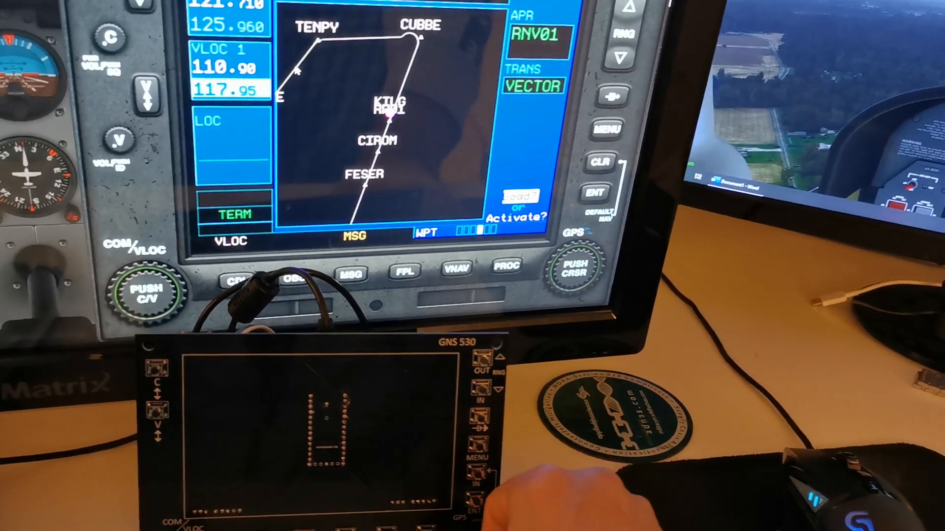